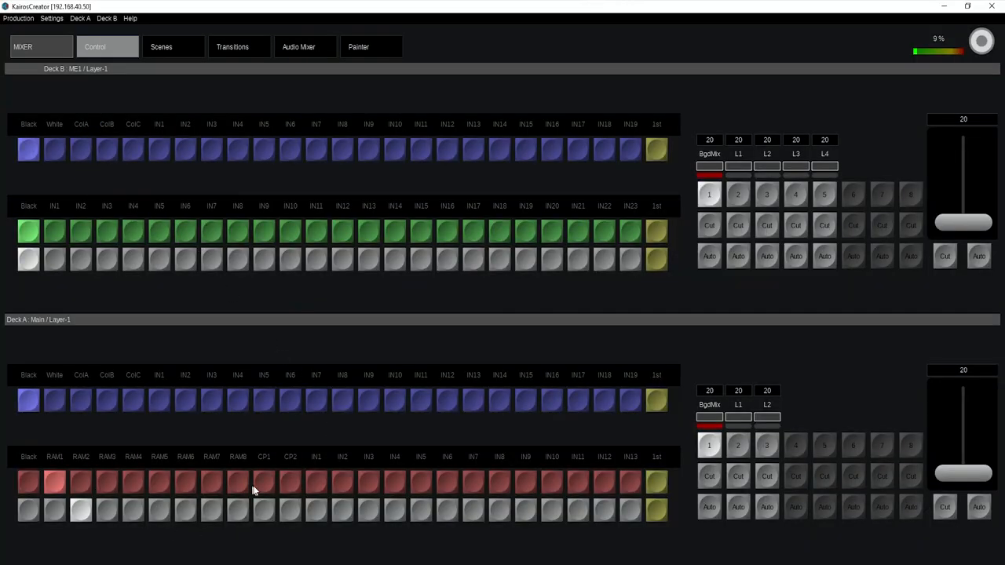
mouse_move(210, 64)
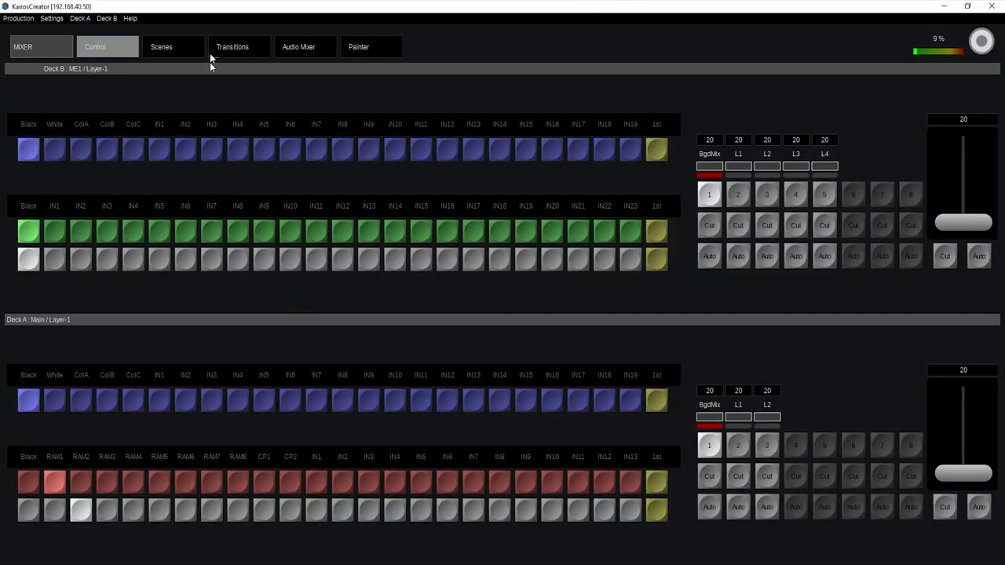